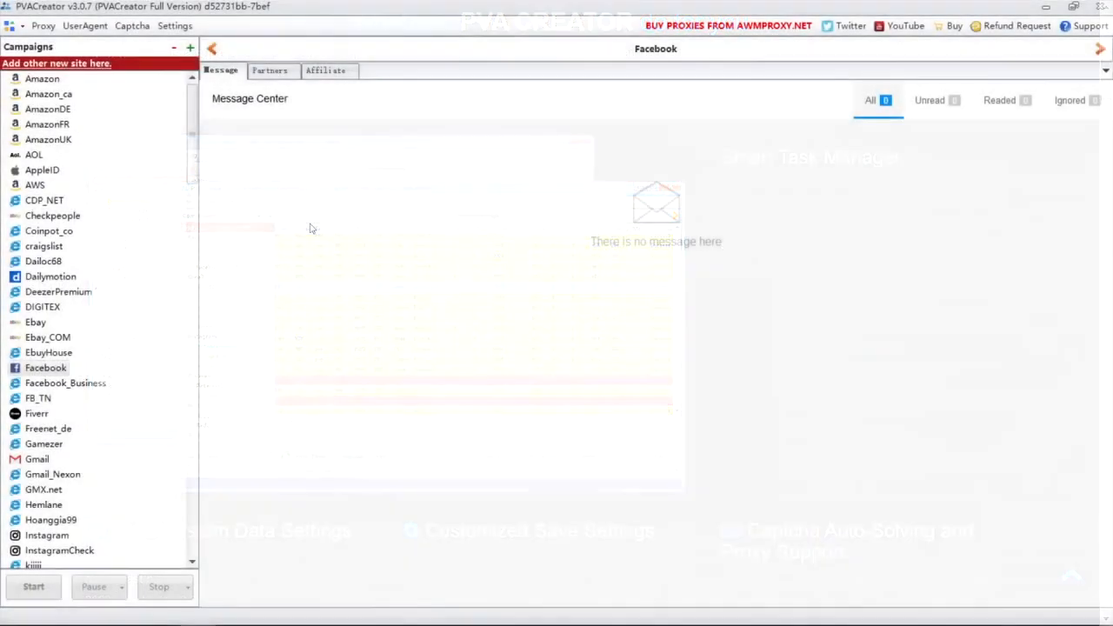
# Create a new Facebook campaign named FB for 10 accounts and continue to proxy settings.
pyautogui.click(45, 367)
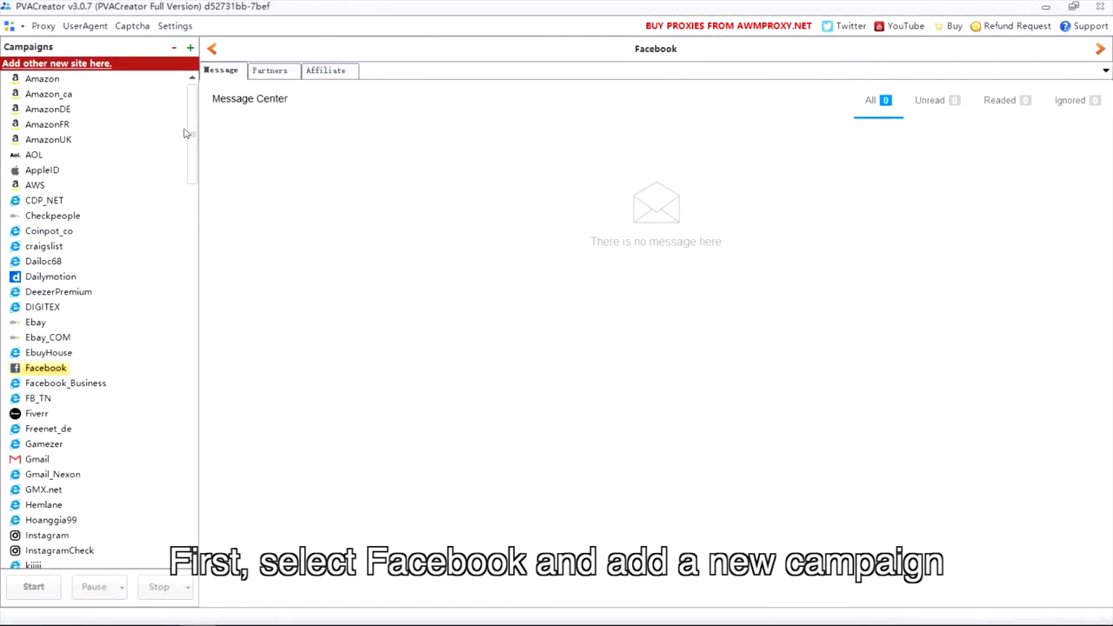
pyautogui.click(189, 47)
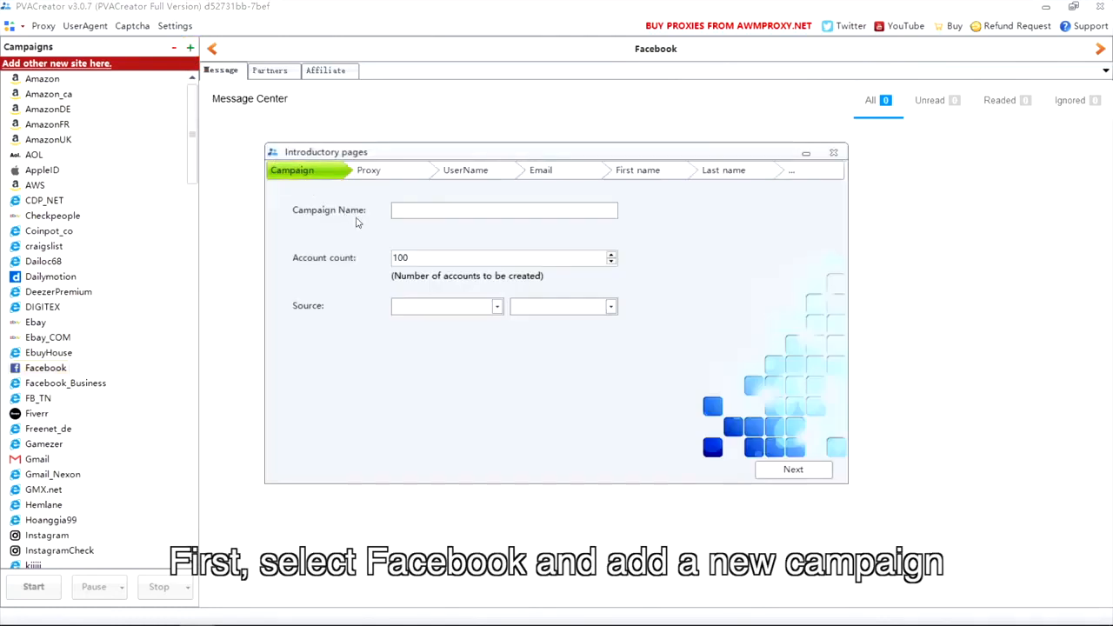
pyautogui.write('FB')
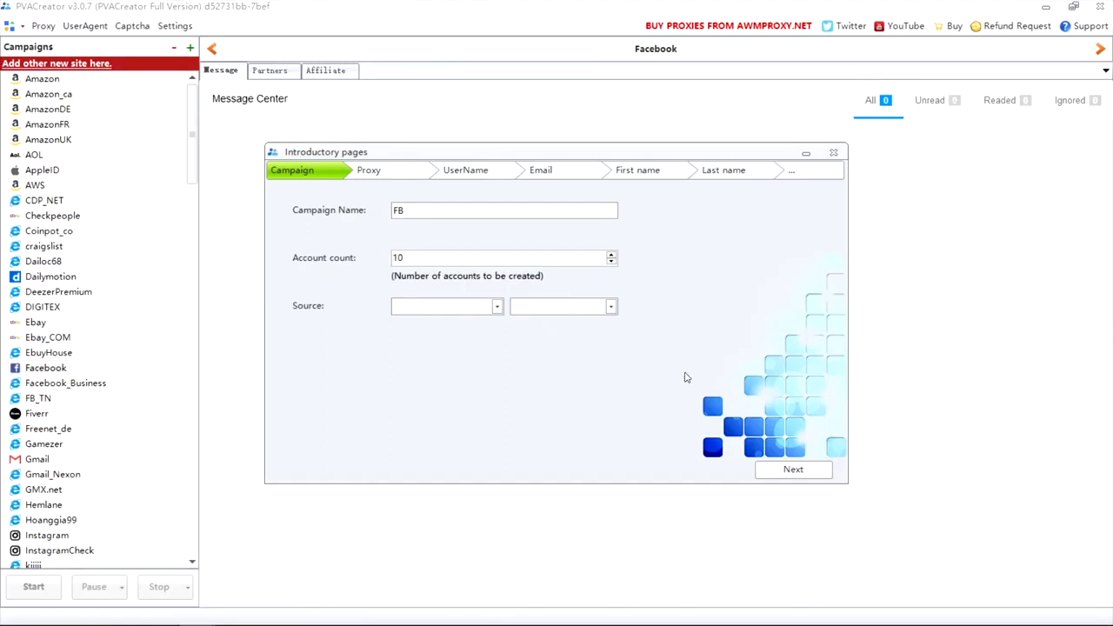
pyautogui.click(793, 470)
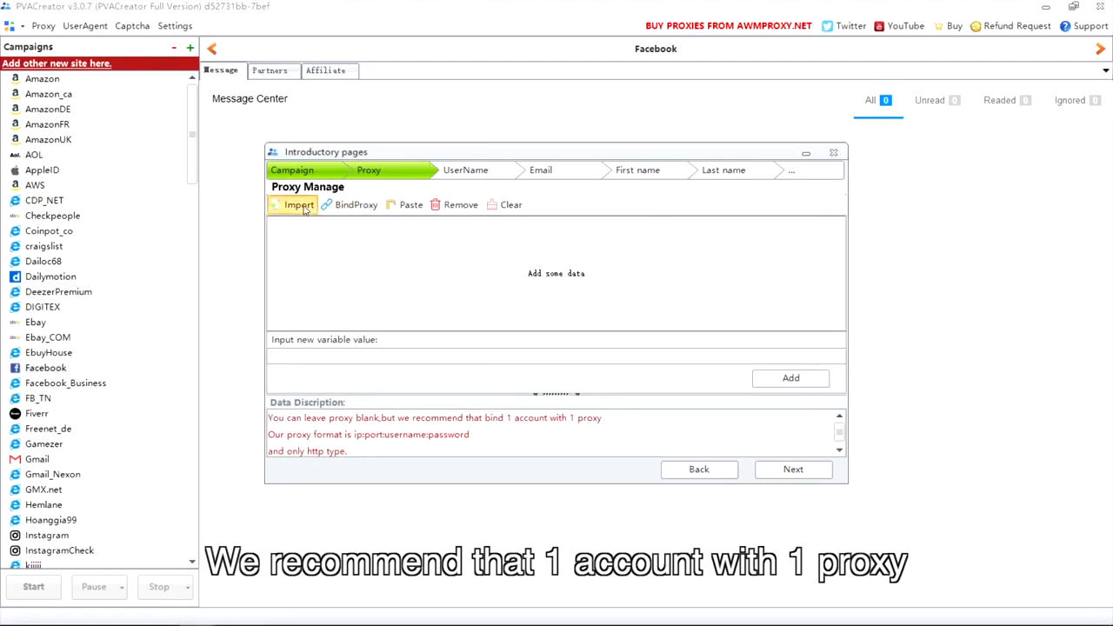
# Import the local proxy list (127.0.0.1:5000 onward) and continue to the registration-method page.
pyautogui.click(299, 206)
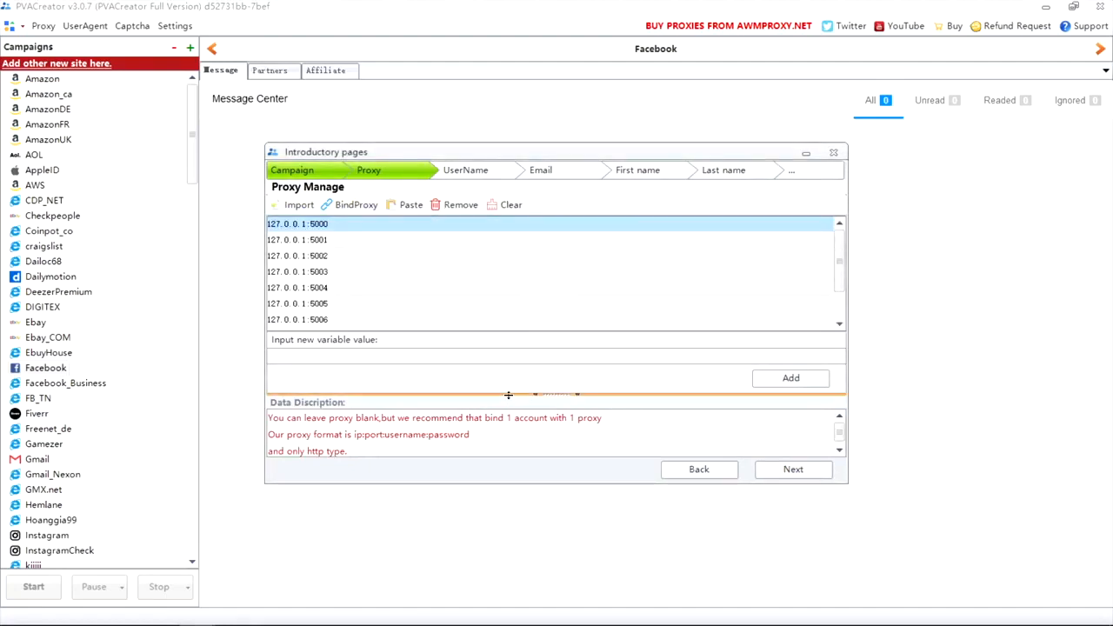
pyautogui.click(793, 469)
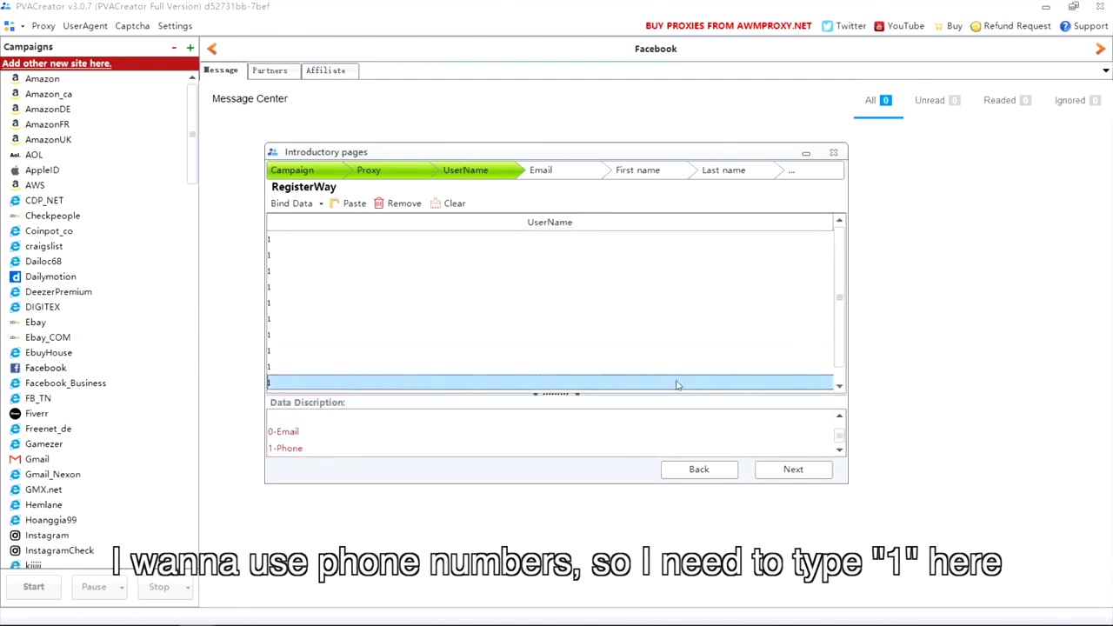
# Add the 2Captcha API key, leaving name and password pages empty, up to phone-country selection.
pyautogui.click(793, 469)
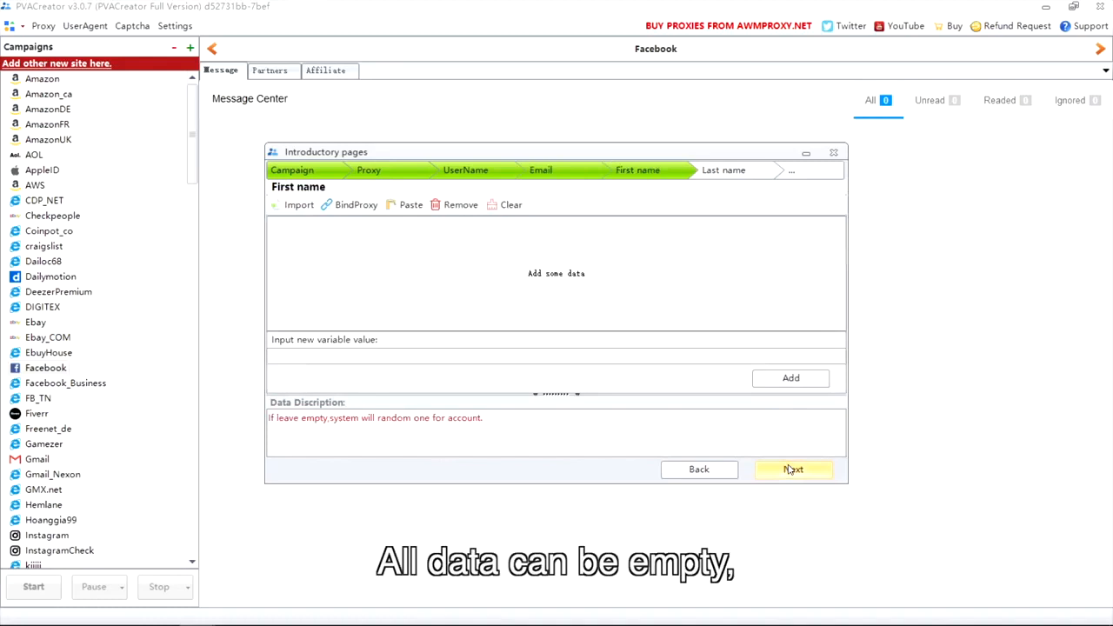
pyautogui.click(793, 469)
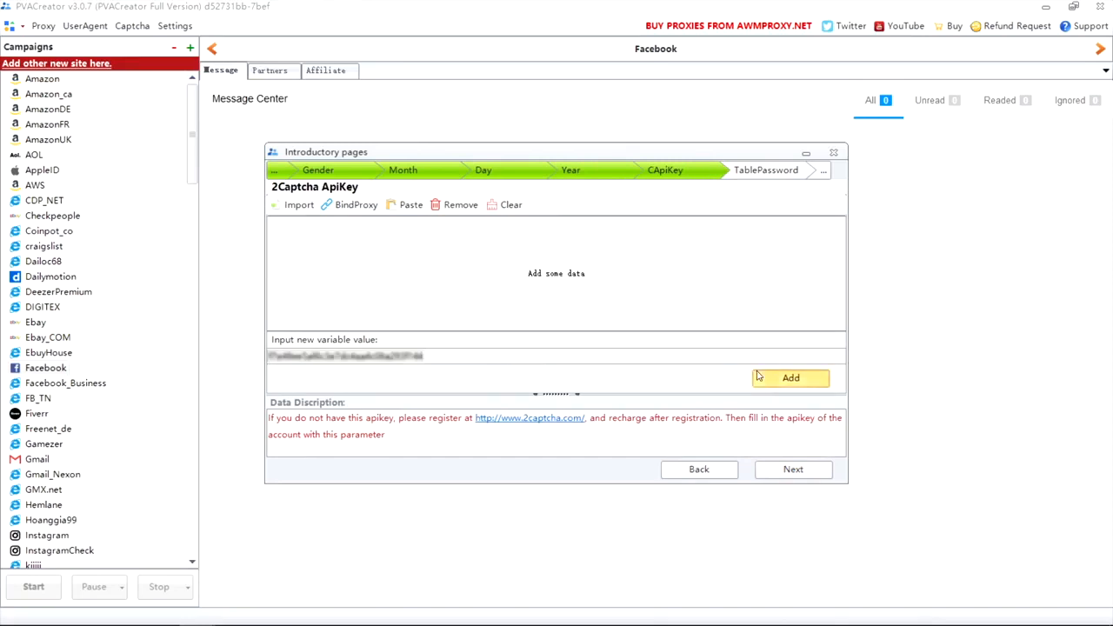
pyautogui.click(789, 378)
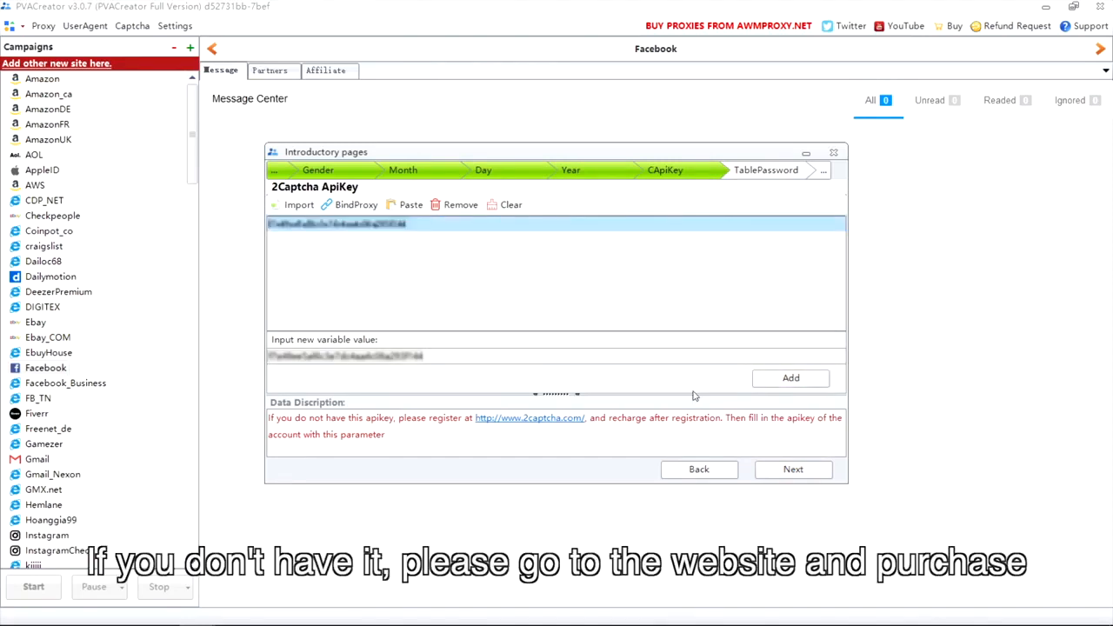
pyautogui.click(793, 470)
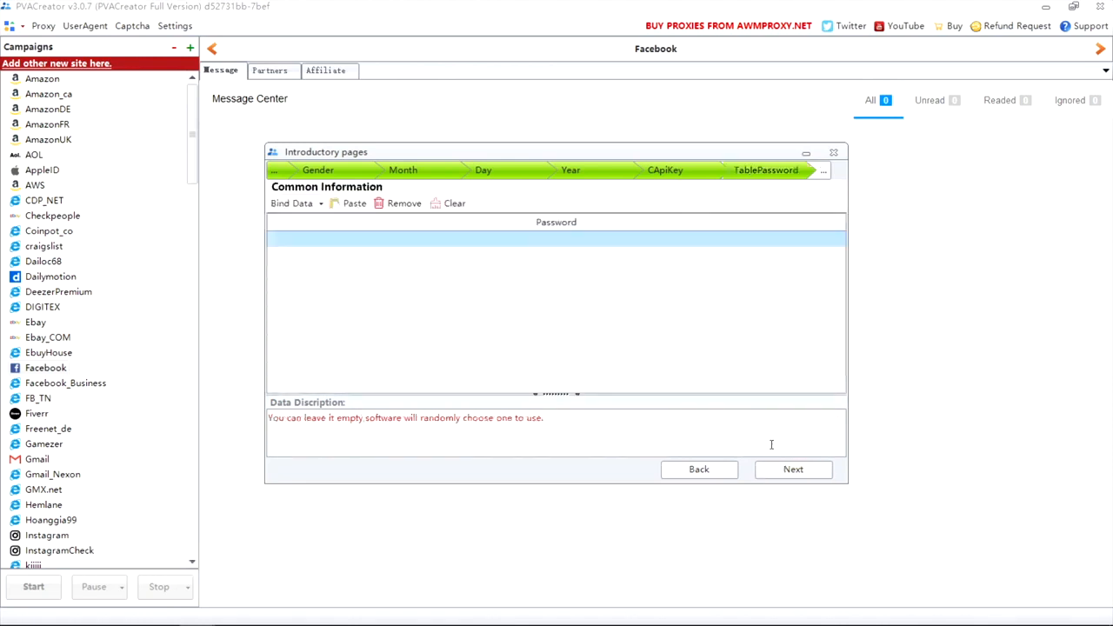
pyautogui.click(793, 469)
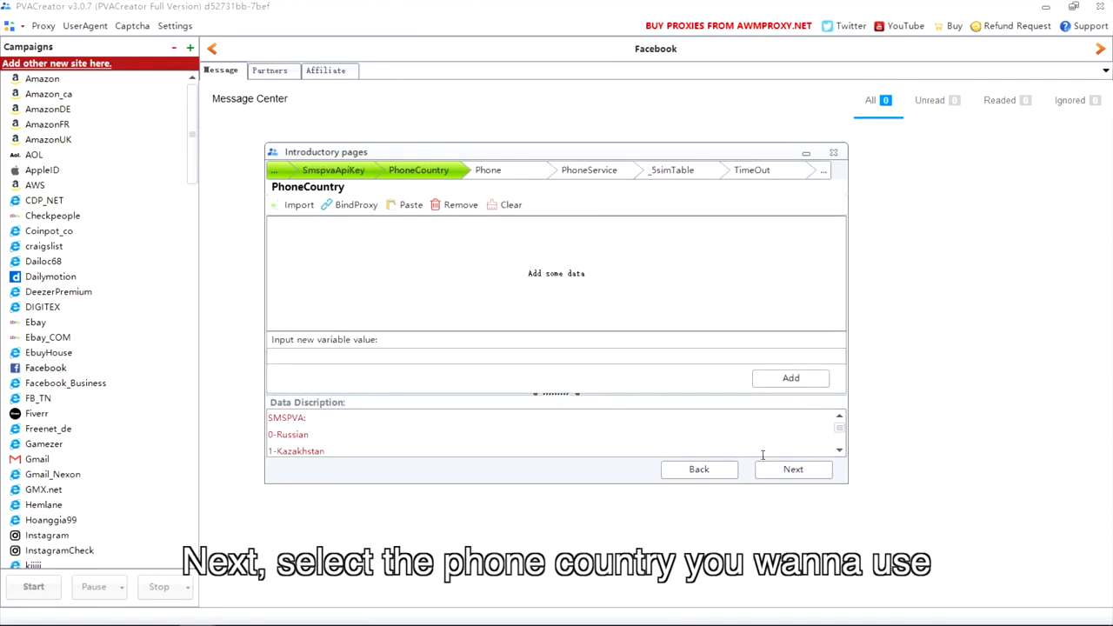
# Set PhoneCountry 0 (Russia) and PhoneService 1 (5sim), then finish the FB campaign wizard.
pyautogui.write('0')
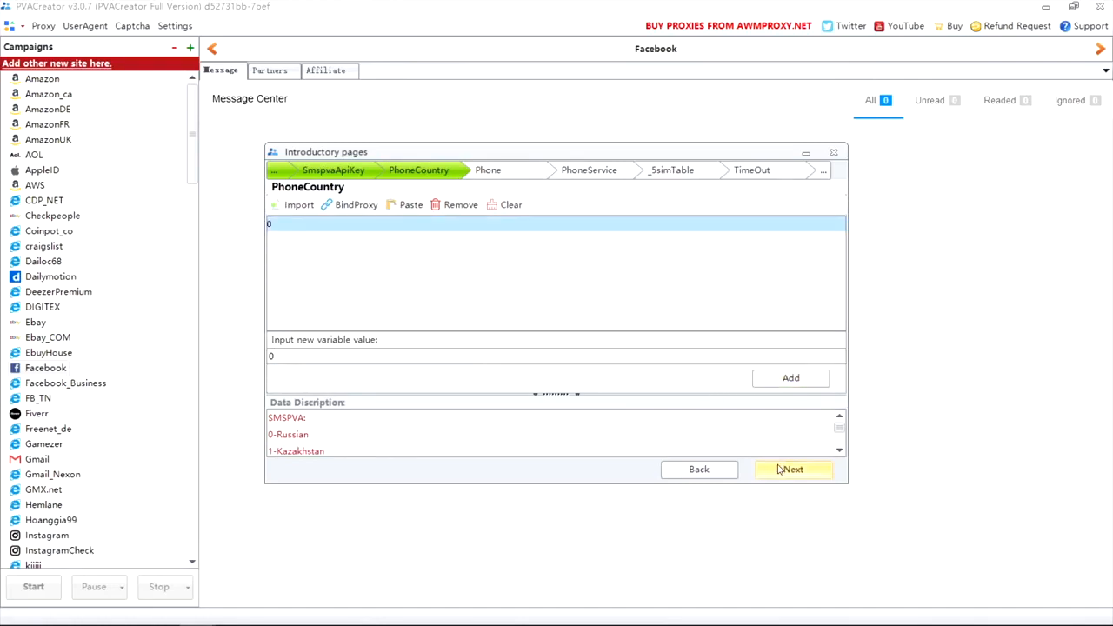
pyautogui.click(793, 469)
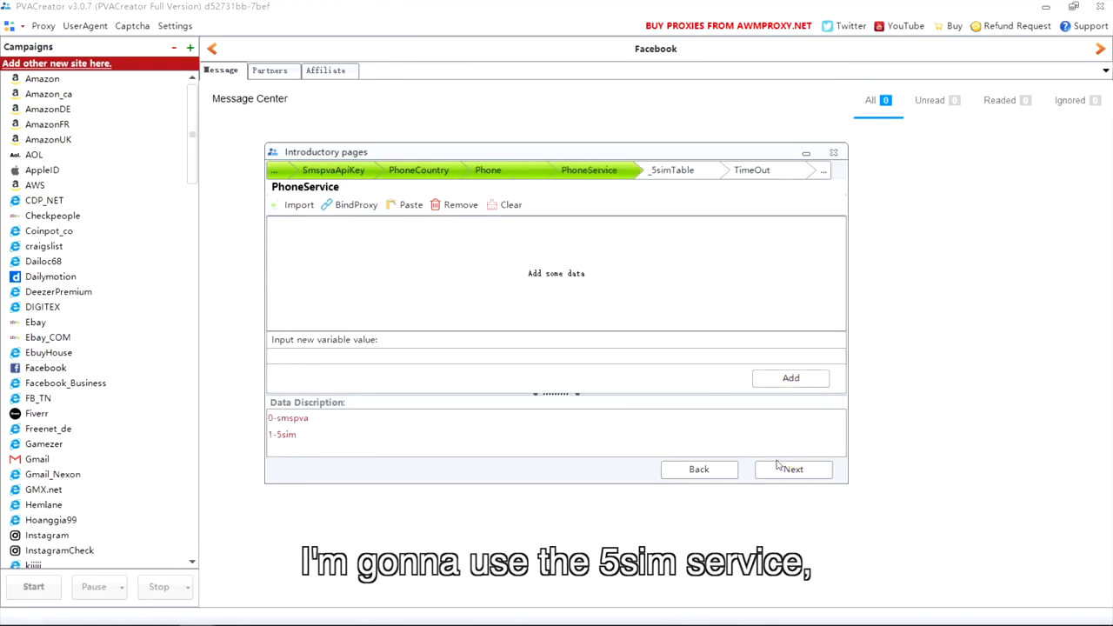
pyautogui.click(557, 356)
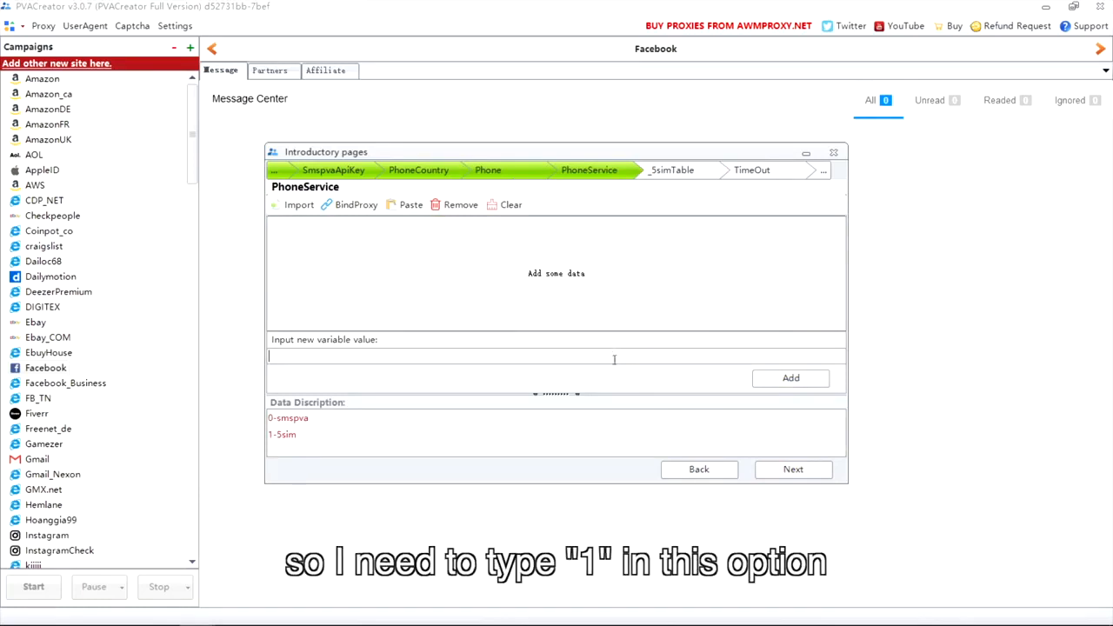
pyautogui.write('1')
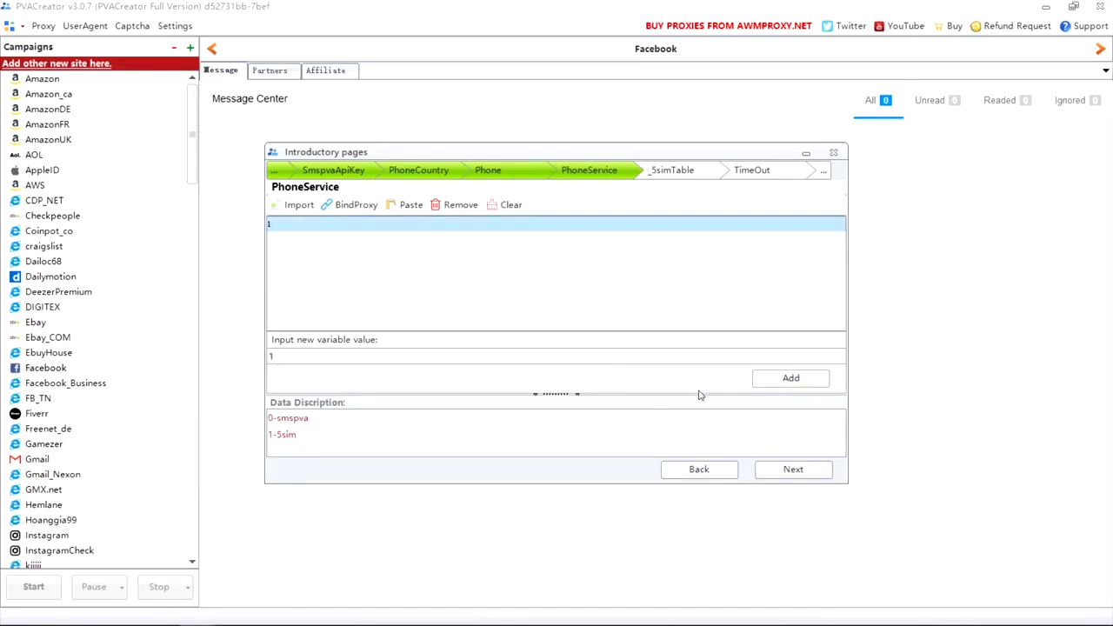
pyautogui.click(793, 470)
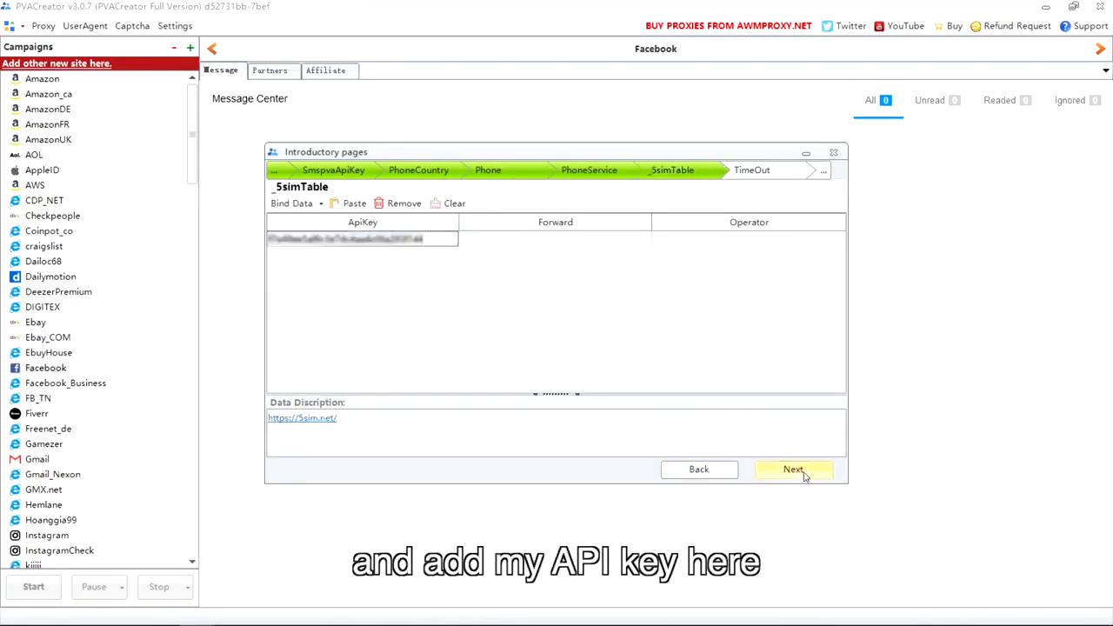
pyautogui.click(793, 469)
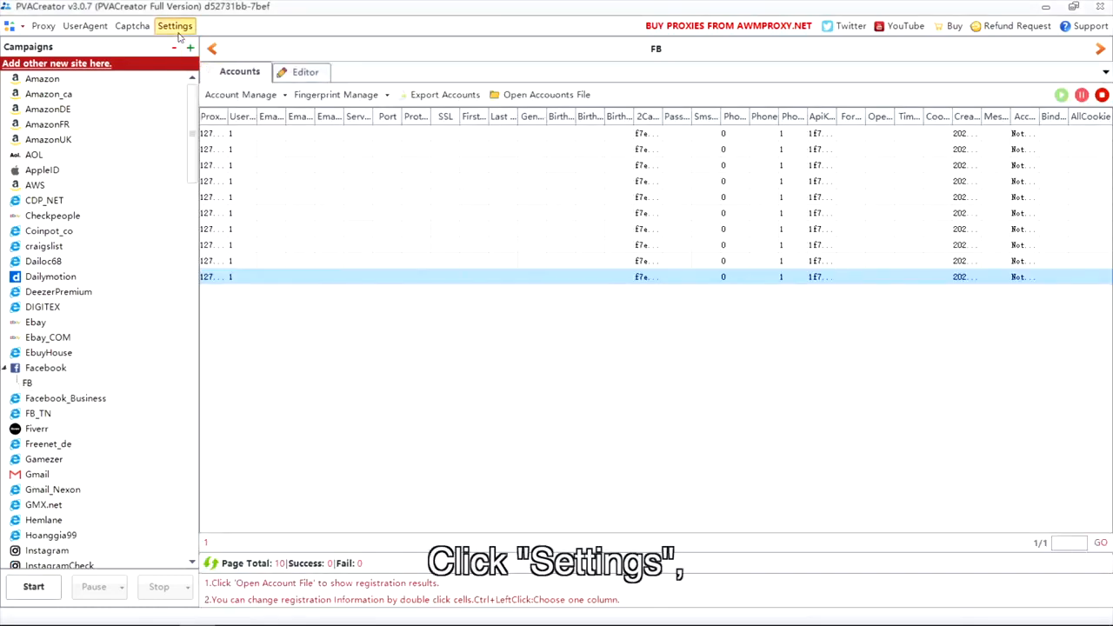
# Set the campaign to 5 threads with Socks5 proxy type and save the settings.
pyautogui.click(174, 26)
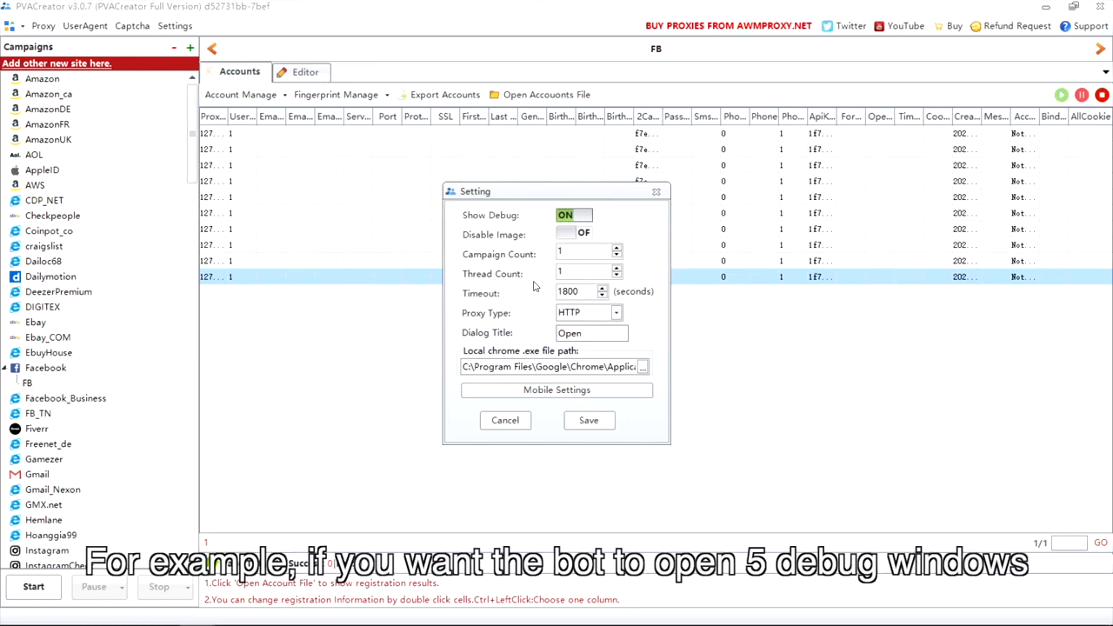
pyautogui.click(582, 273)
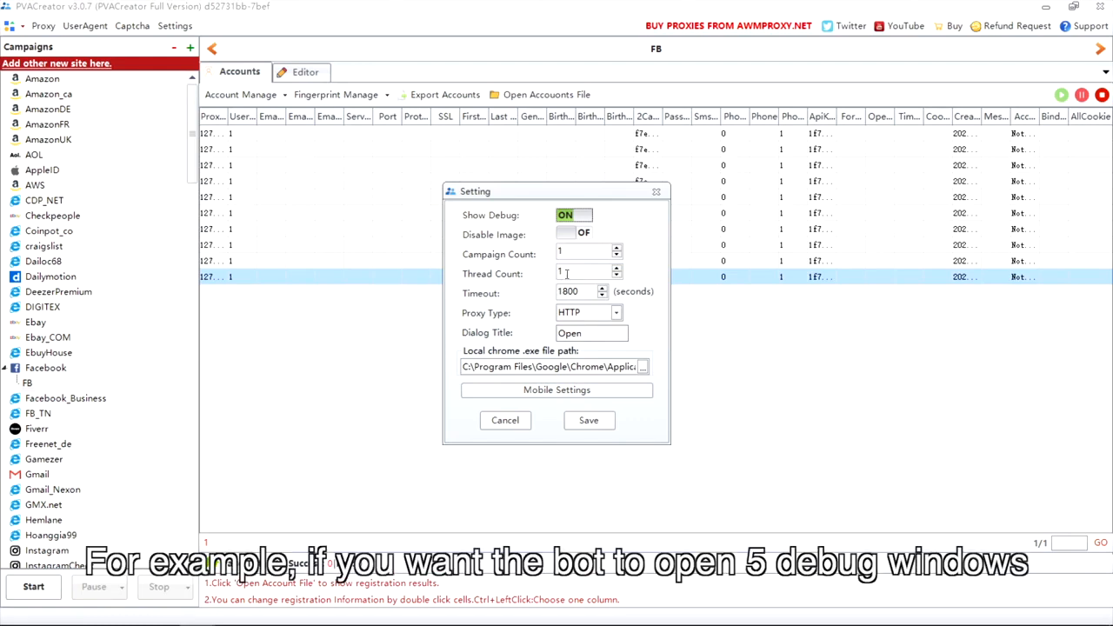
pyautogui.write('5')
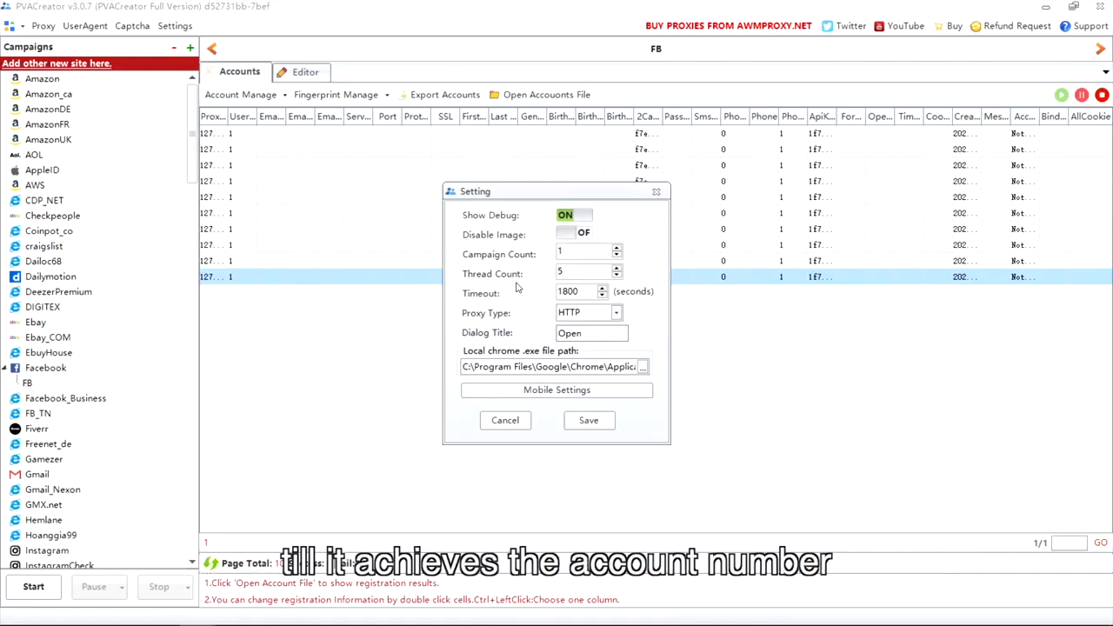
pyautogui.moveTo(535, 296)
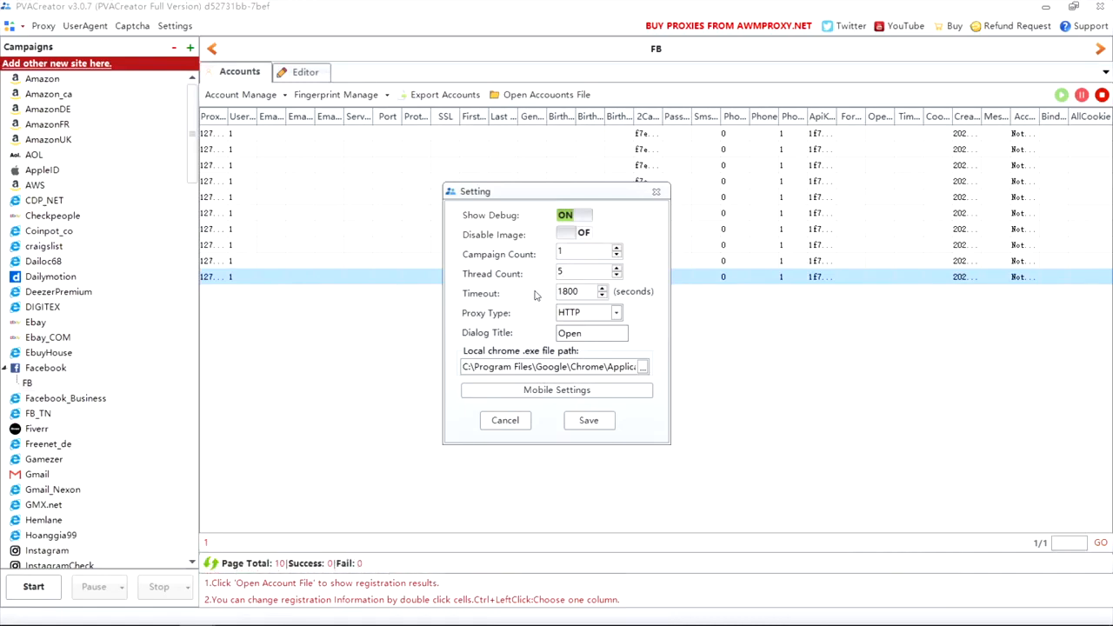
pyautogui.click(616, 313)
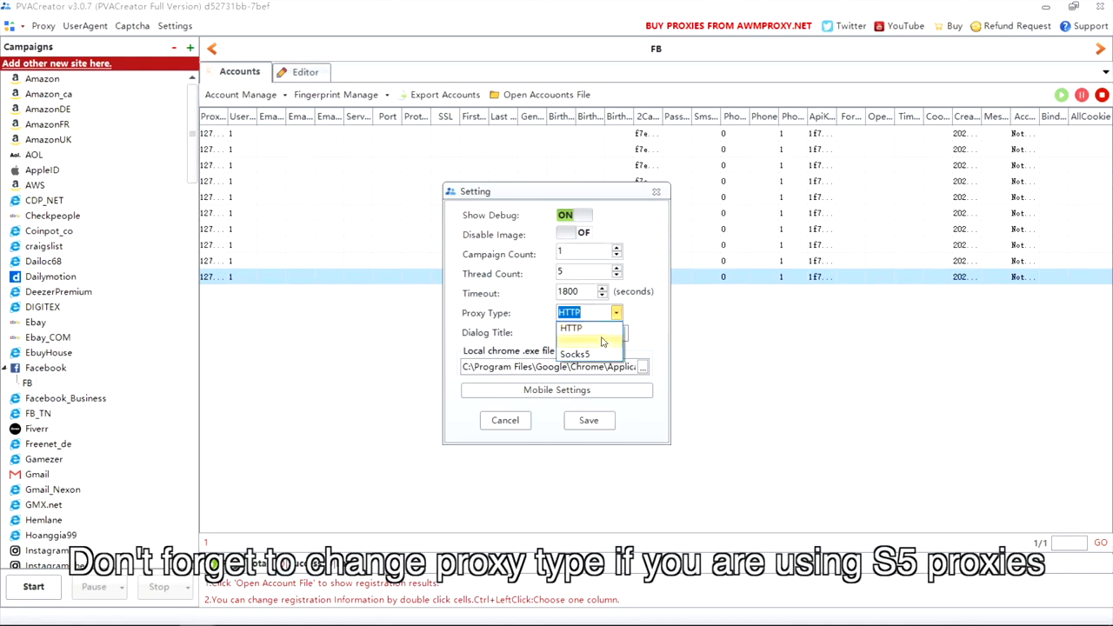
pyautogui.click(577, 352)
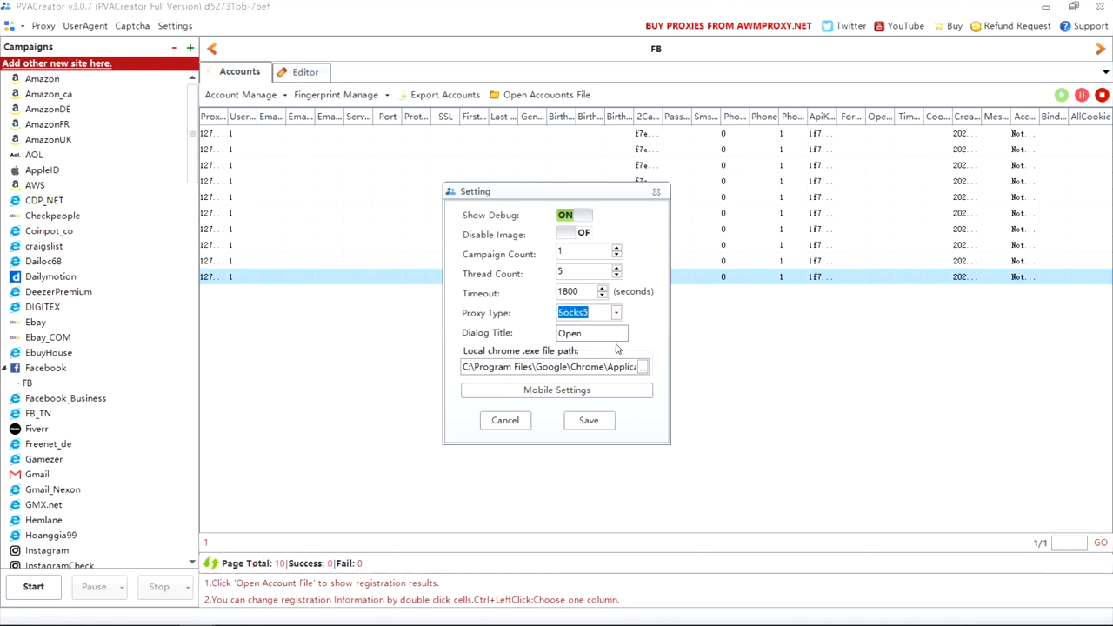
pyautogui.click(588, 419)
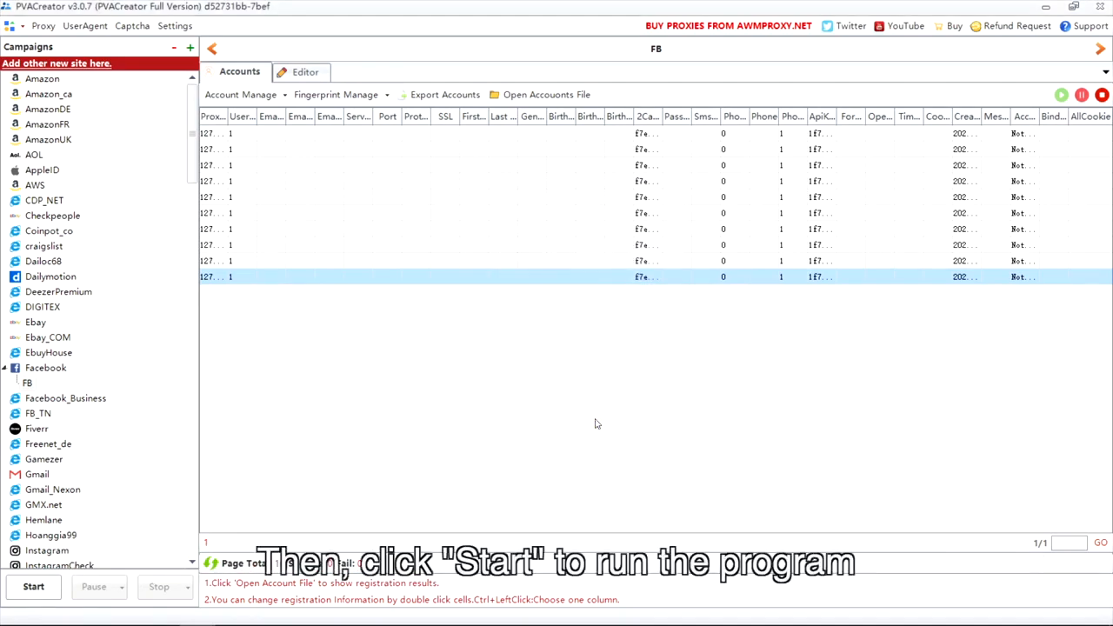
# Start the campaign with 3 run times, a daily 00:05:00–00:45:00 window and Loop Run.
pyautogui.click(33, 586)
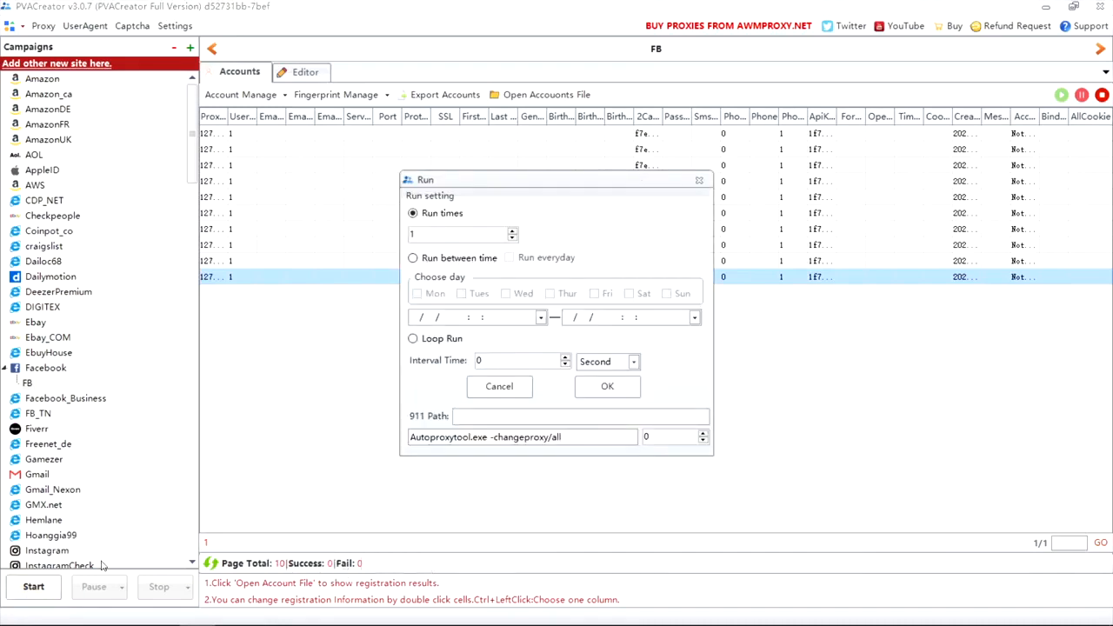
pyautogui.click(511, 229)
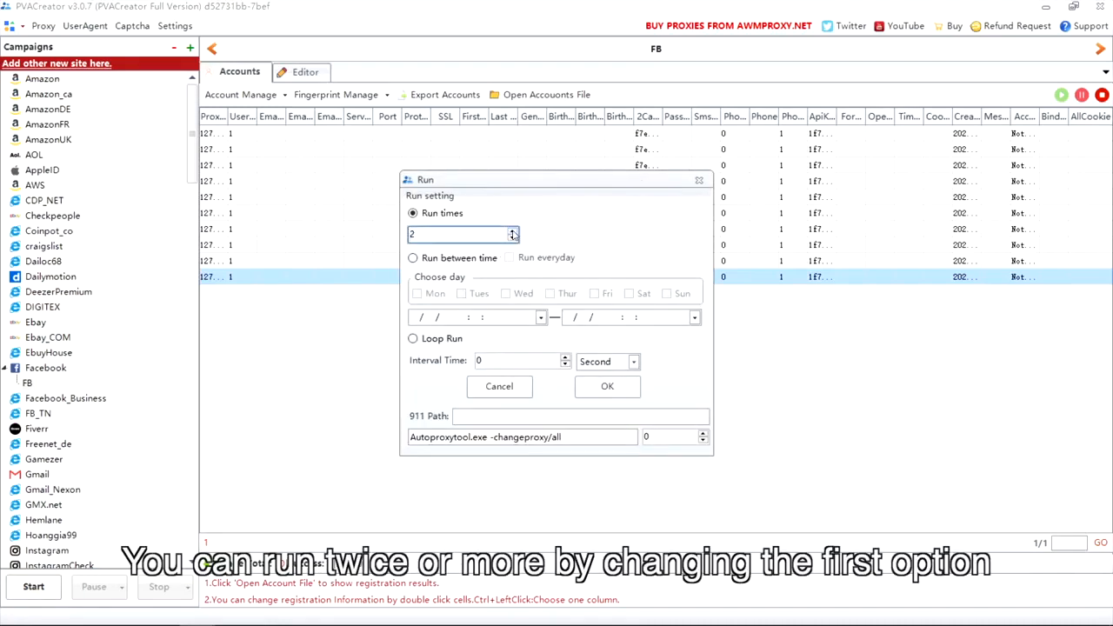
pyautogui.click(511, 229)
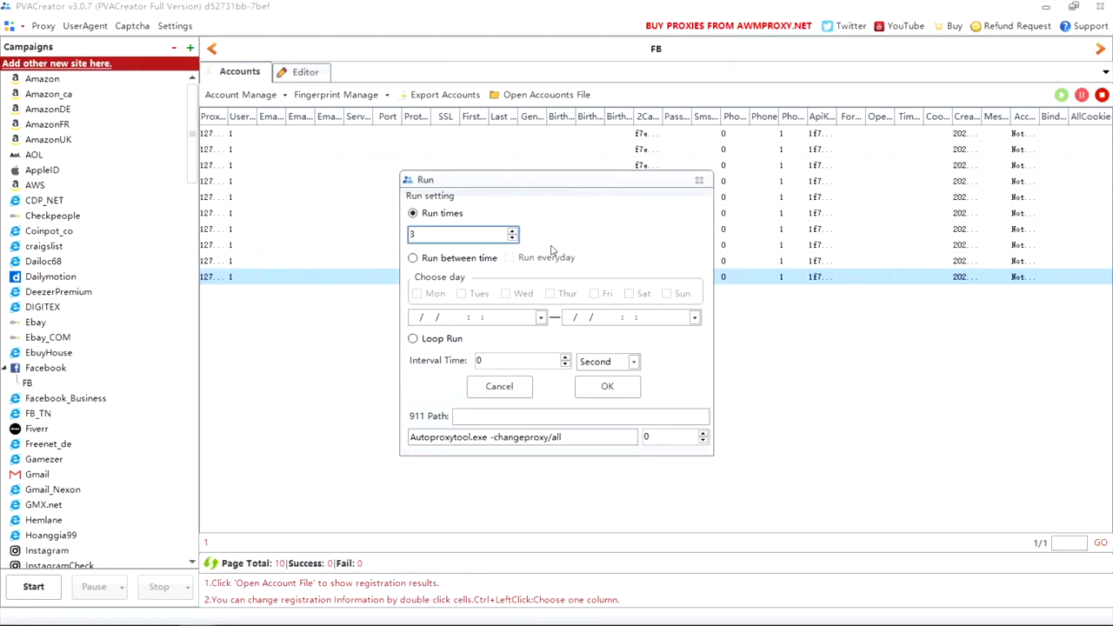
pyautogui.click(414, 258)
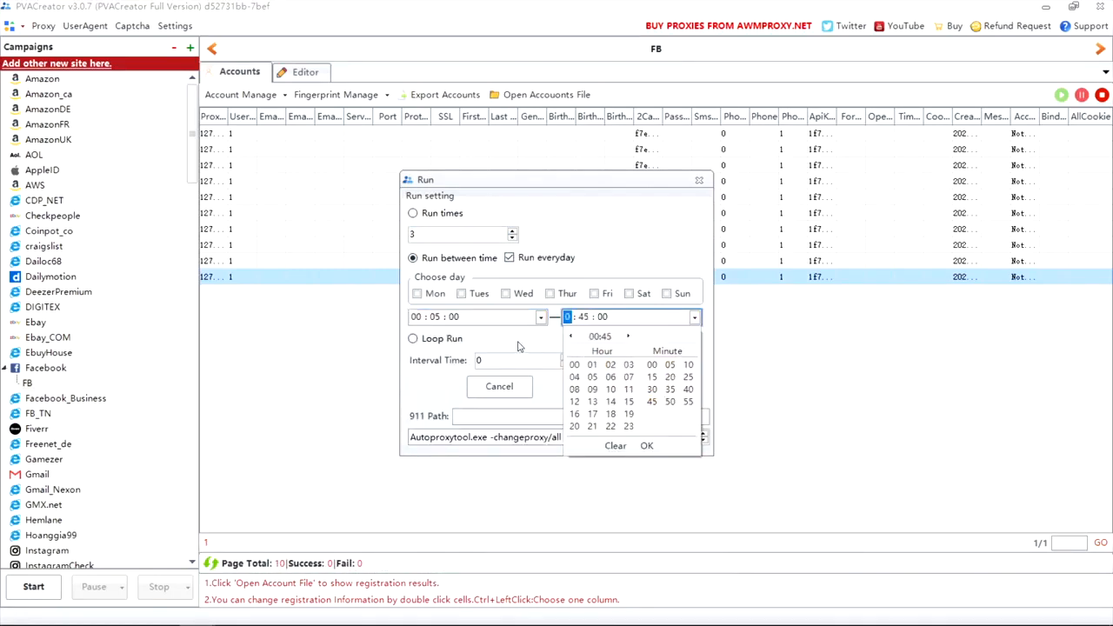
pyautogui.click(412, 338)
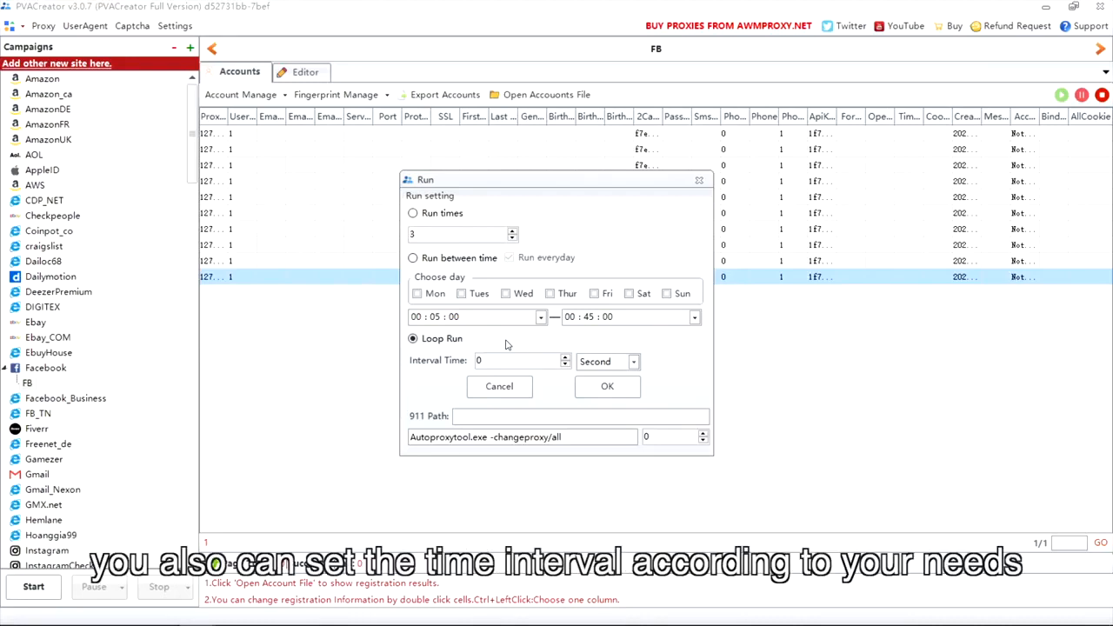
pyautogui.moveTo(607, 386)
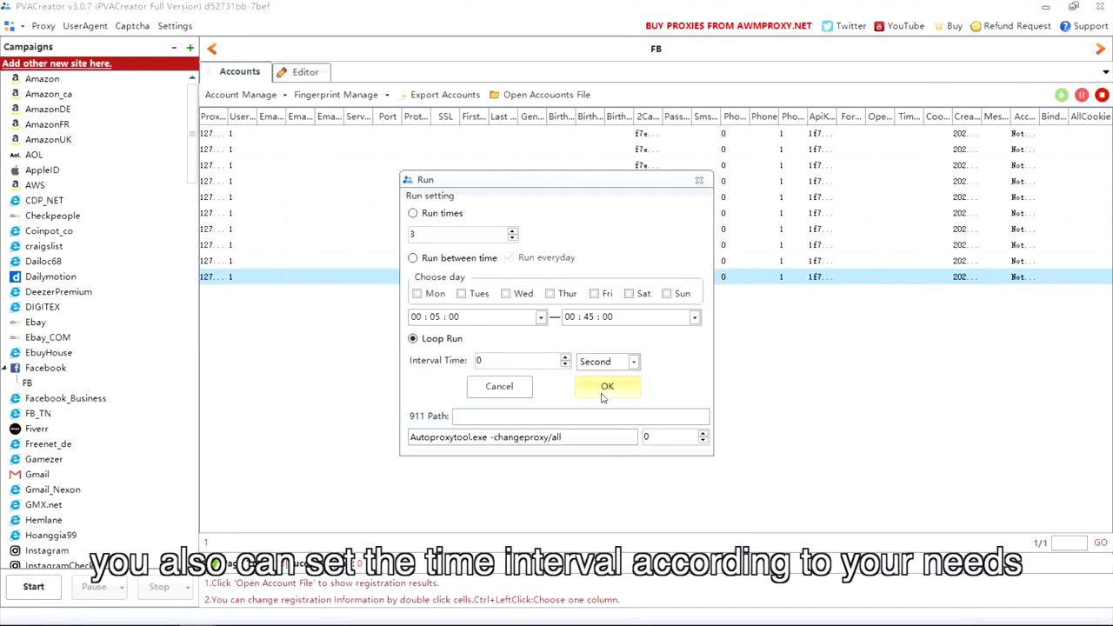
pyautogui.click(607, 386)
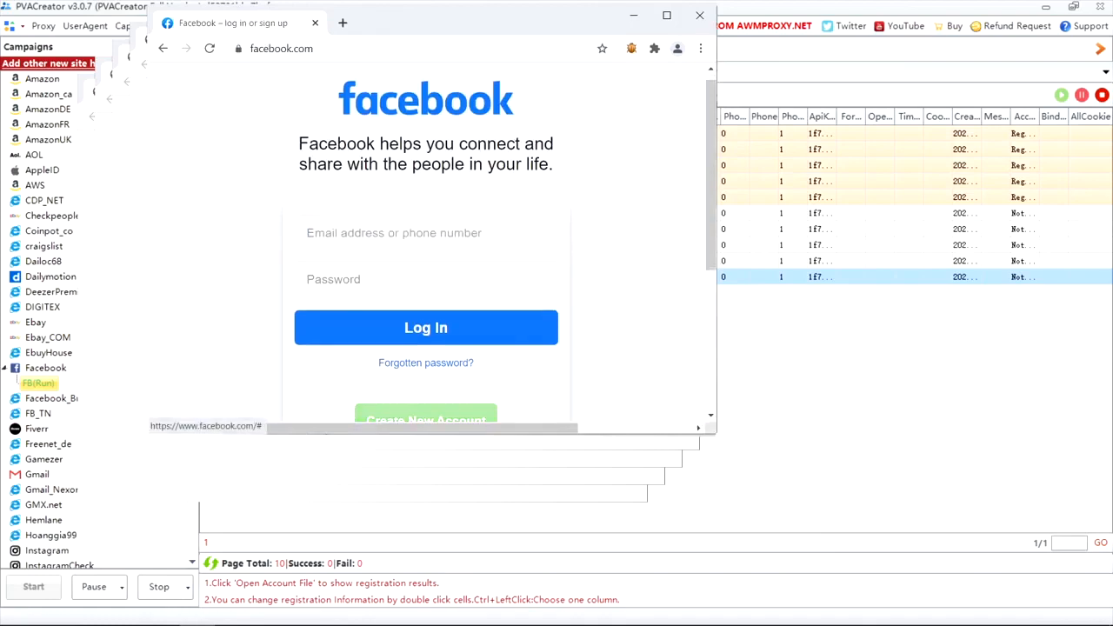
# Fill the Facebook sign-up form with the name Stephens and generated details, and submit it.
pyautogui.click(424, 419)
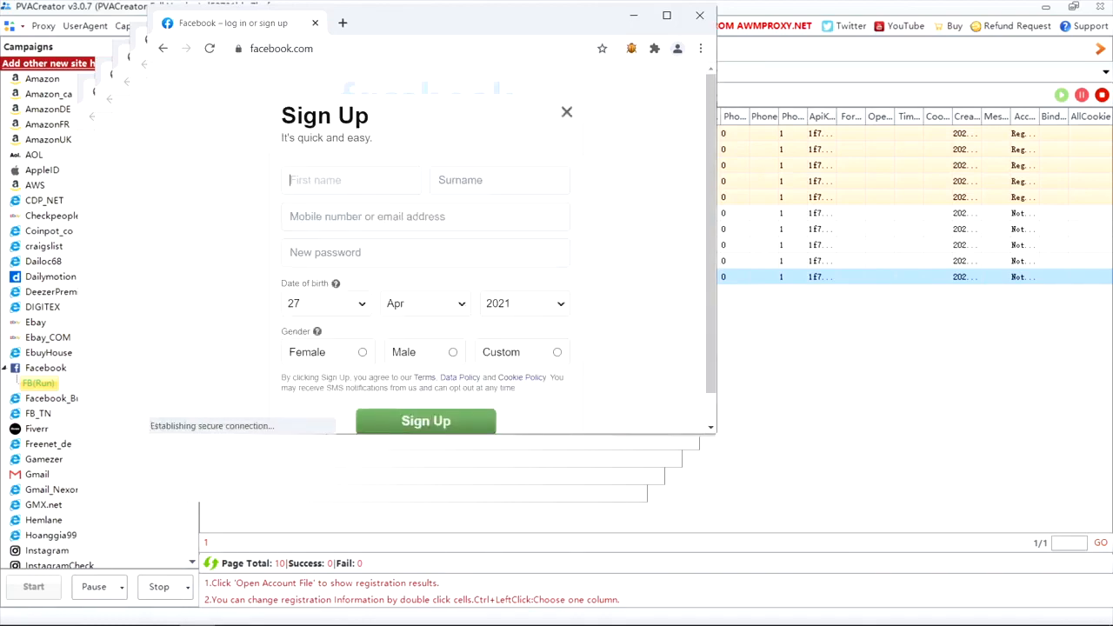
pyautogui.write('Stephens')
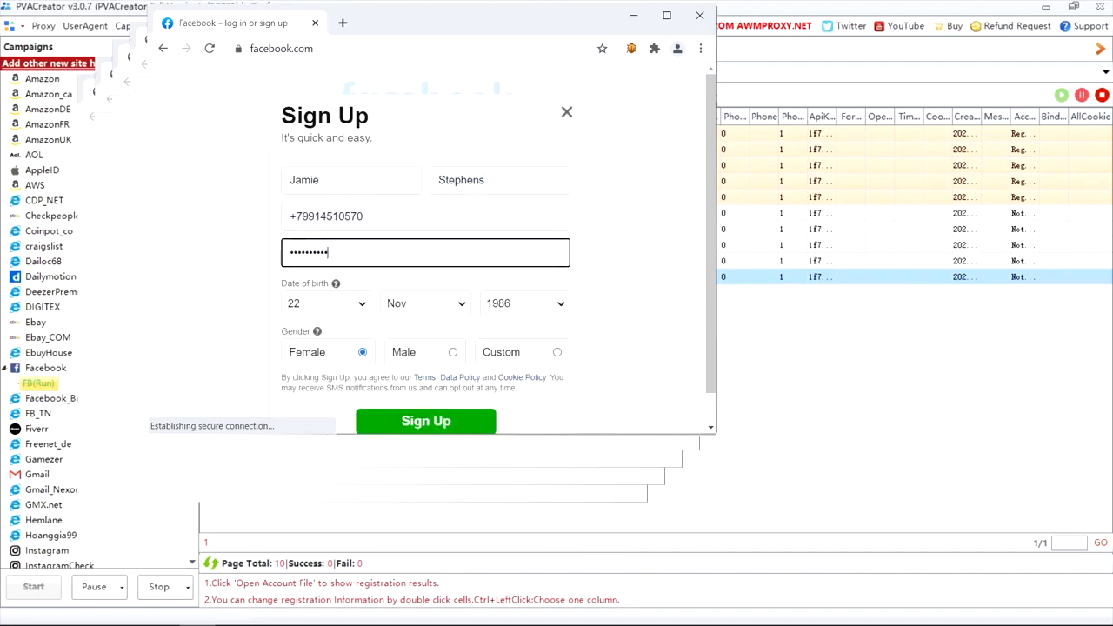
pyautogui.click(424, 421)
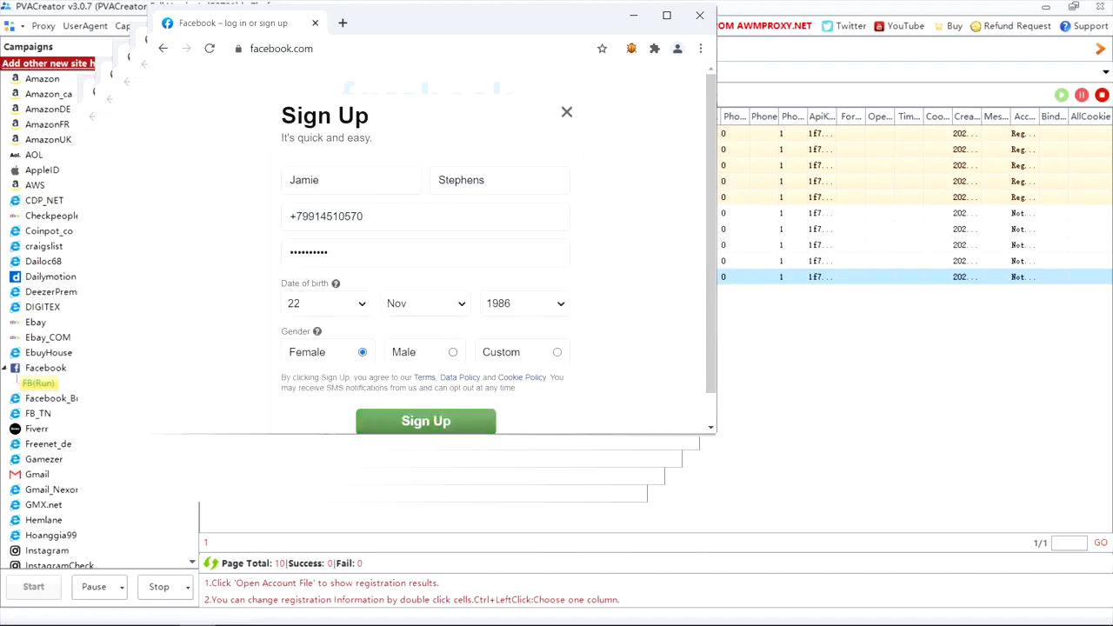
pyautogui.click(424, 421)
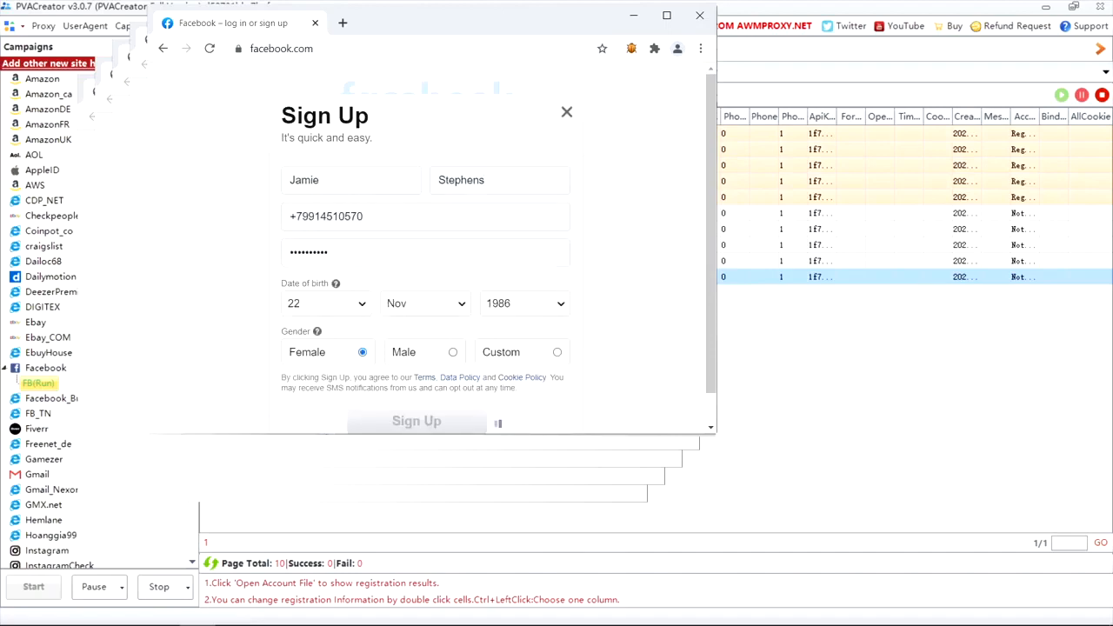
pyautogui.click(417, 422)
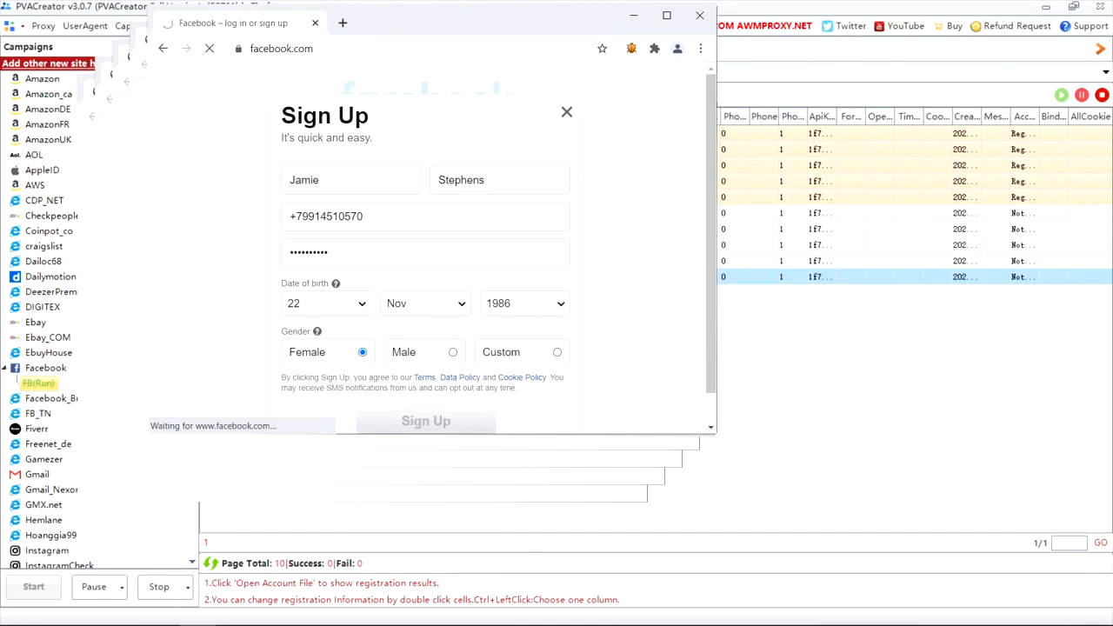
pyautogui.click(426, 419)
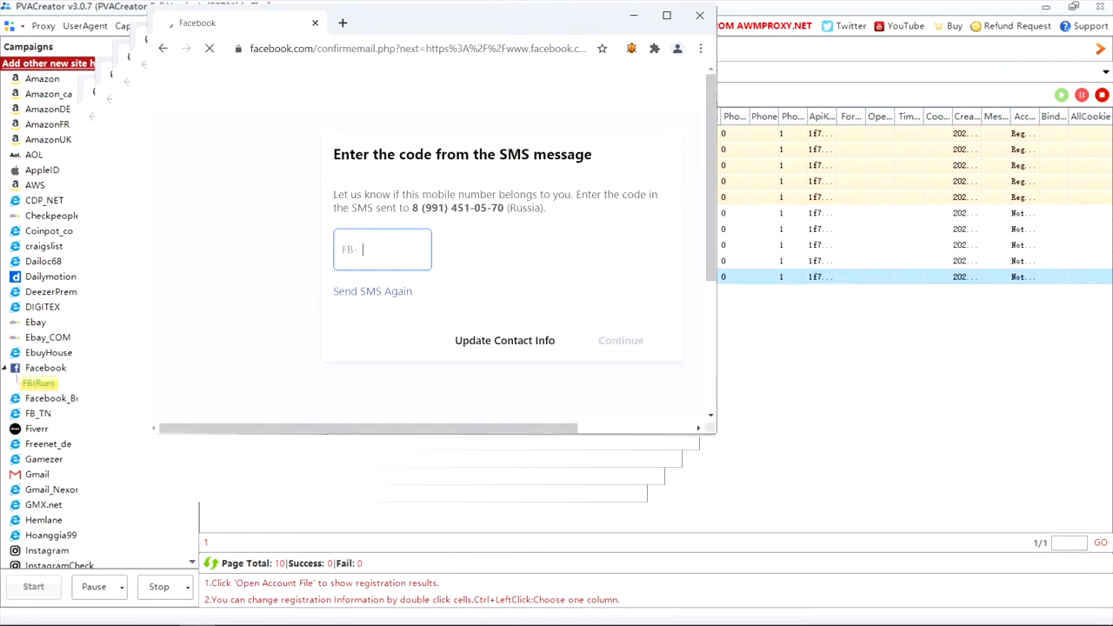
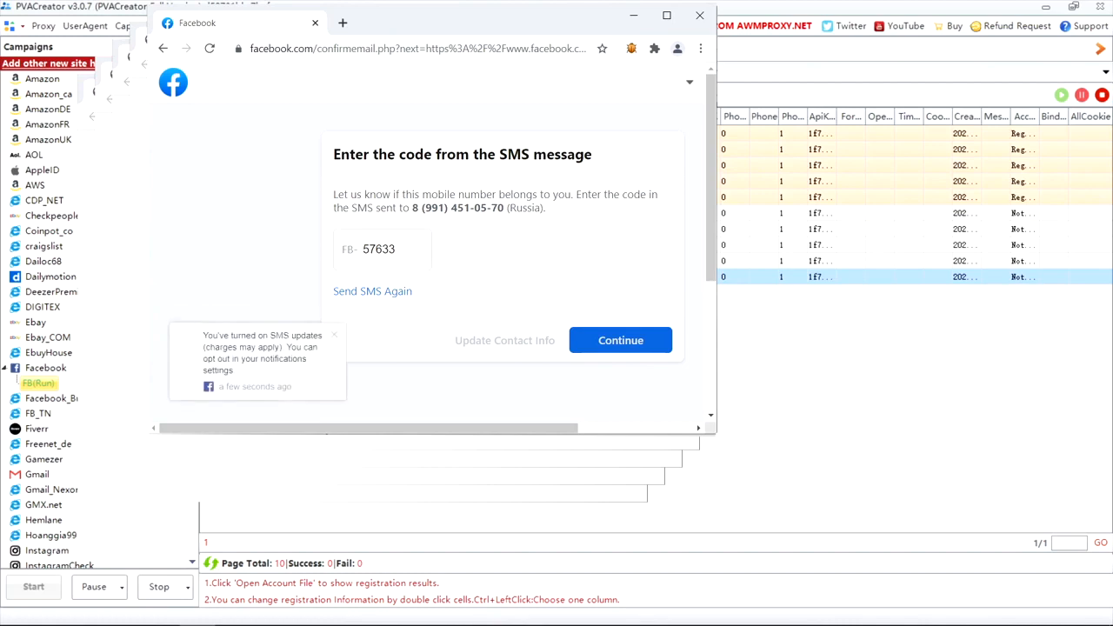
pyautogui.click(619, 340)
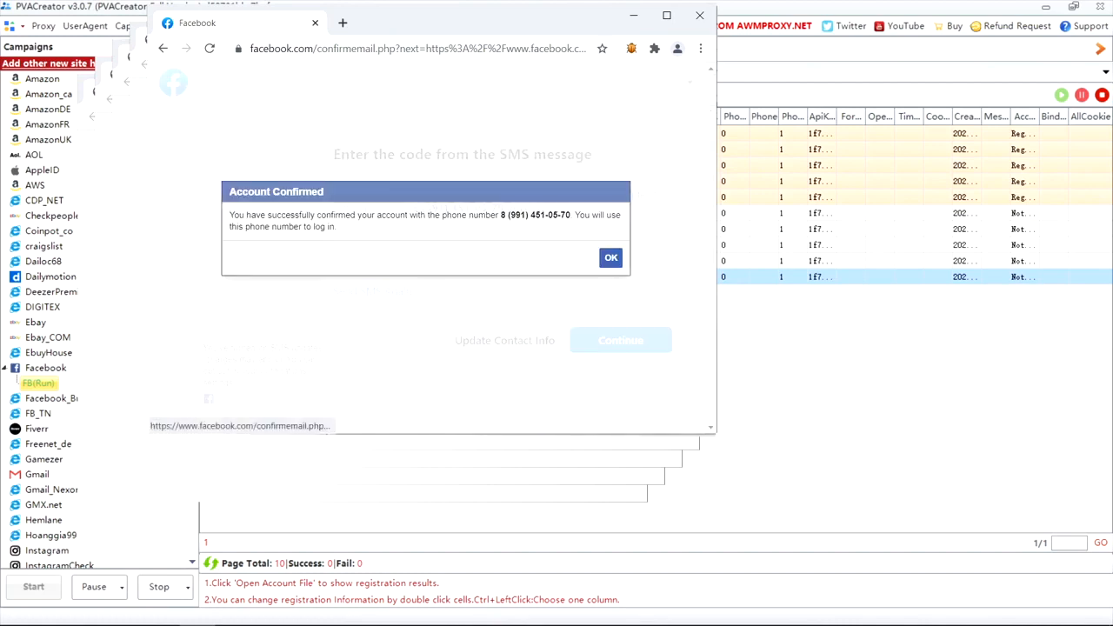
pyautogui.click(611, 257)
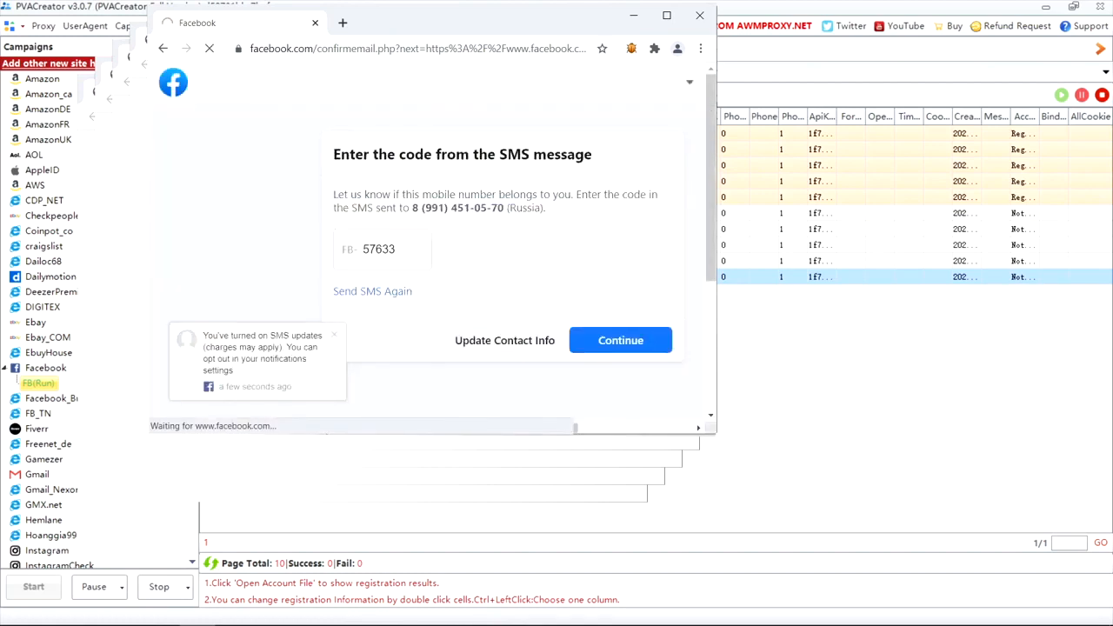
pyautogui.click(619, 339)
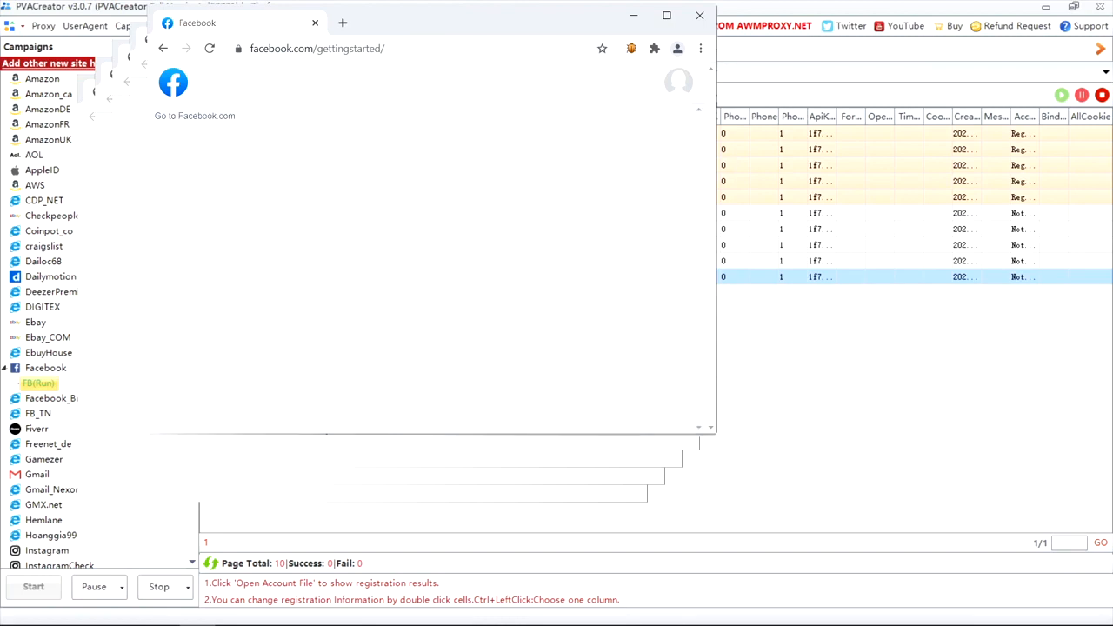
pyautogui.click(194, 115)
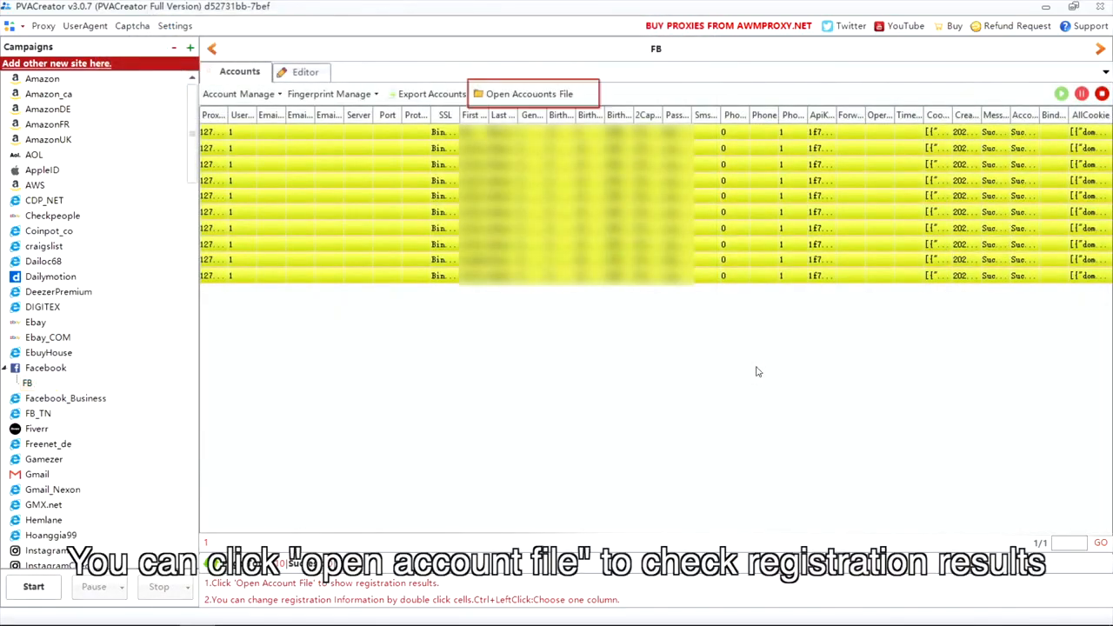
# View the registration results file listing the created accounts' cookie data.
pyautogui.click(528, 94)
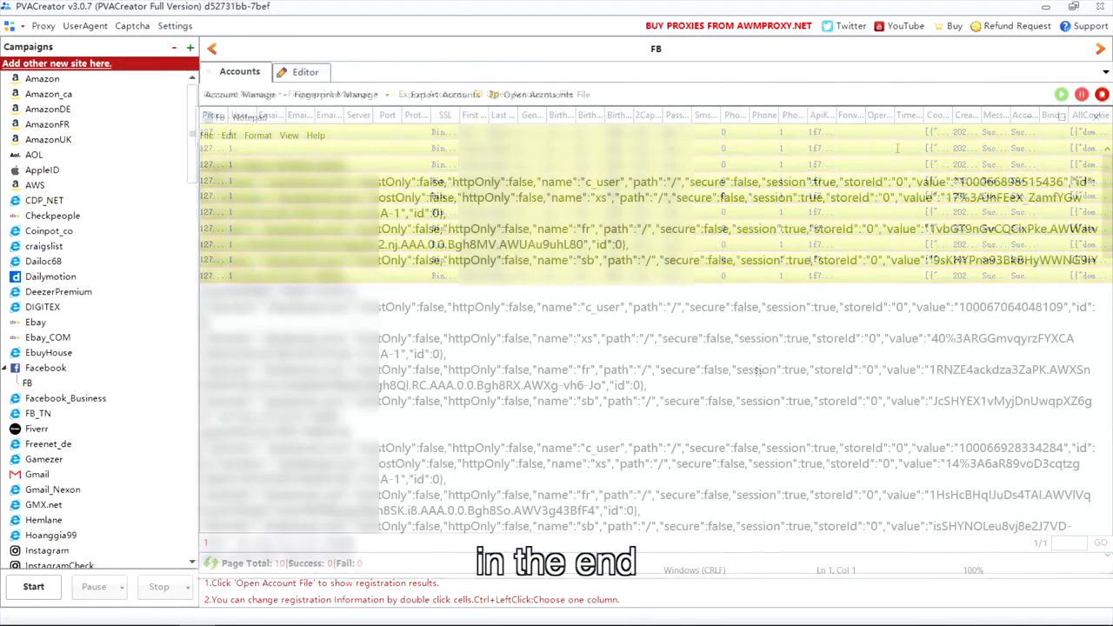